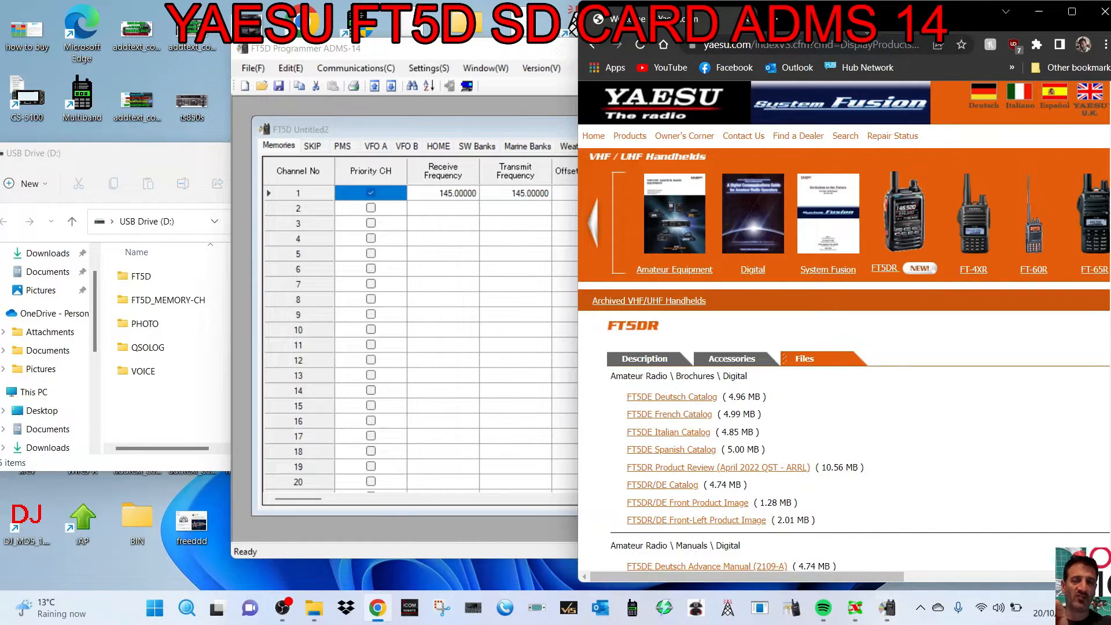
Scroll down the Yaesu FT5DR page in Chrome to view its product description.
scroll("down", 3)
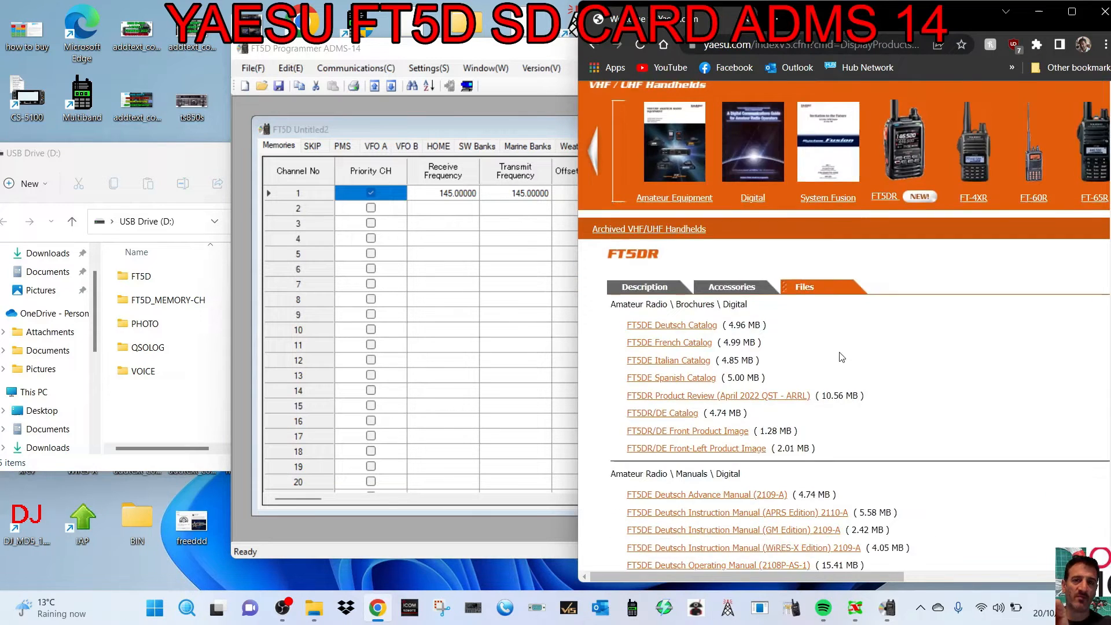
scroll("down", 3)
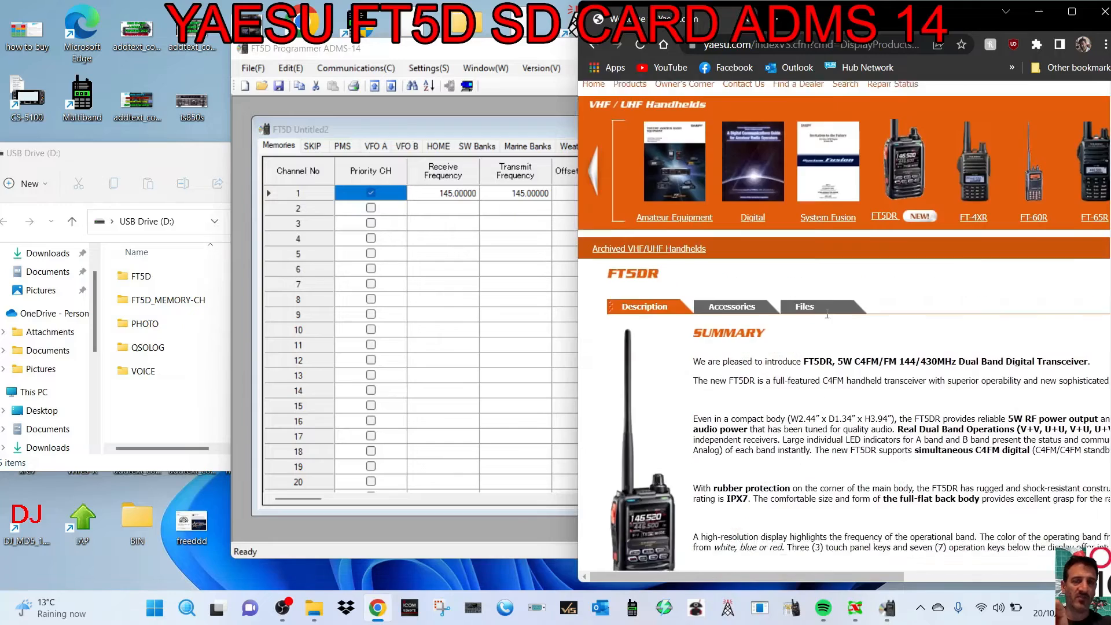
scroll("down", 3)
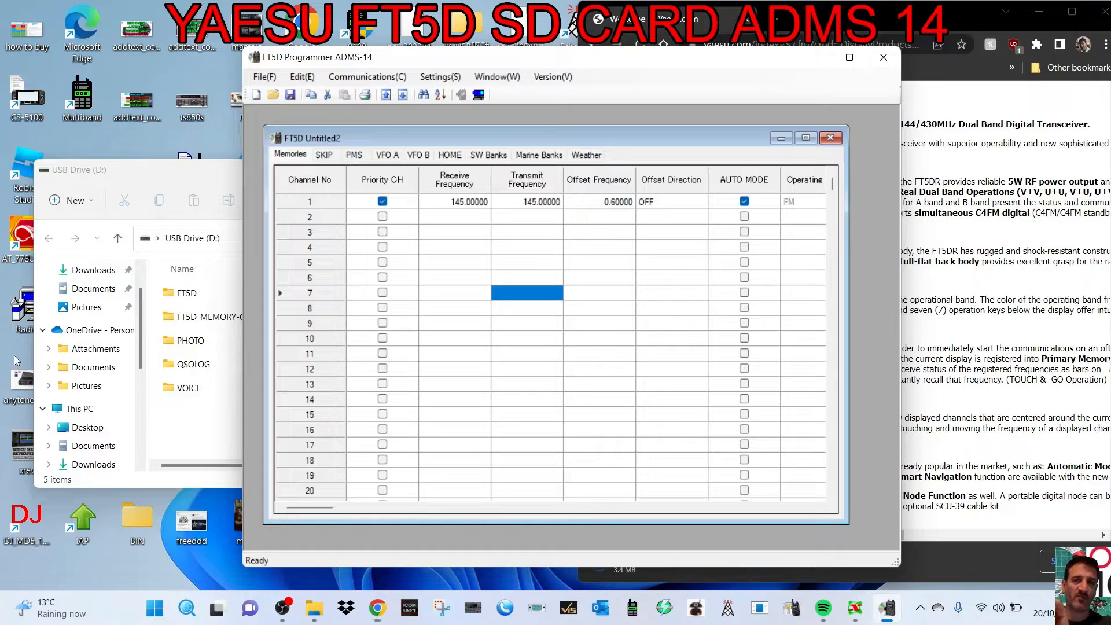
Load BACKUP.dat from the SD card's FT5D\BACKUP folder into ADMS-14.
left_click(366, 76)
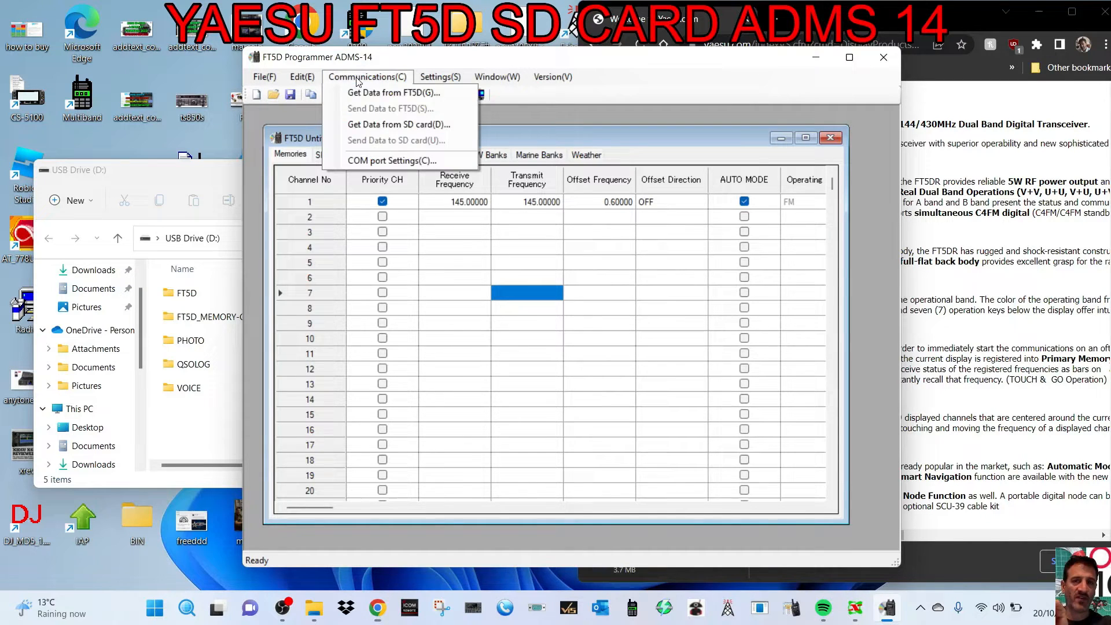
left_click(398, 124)
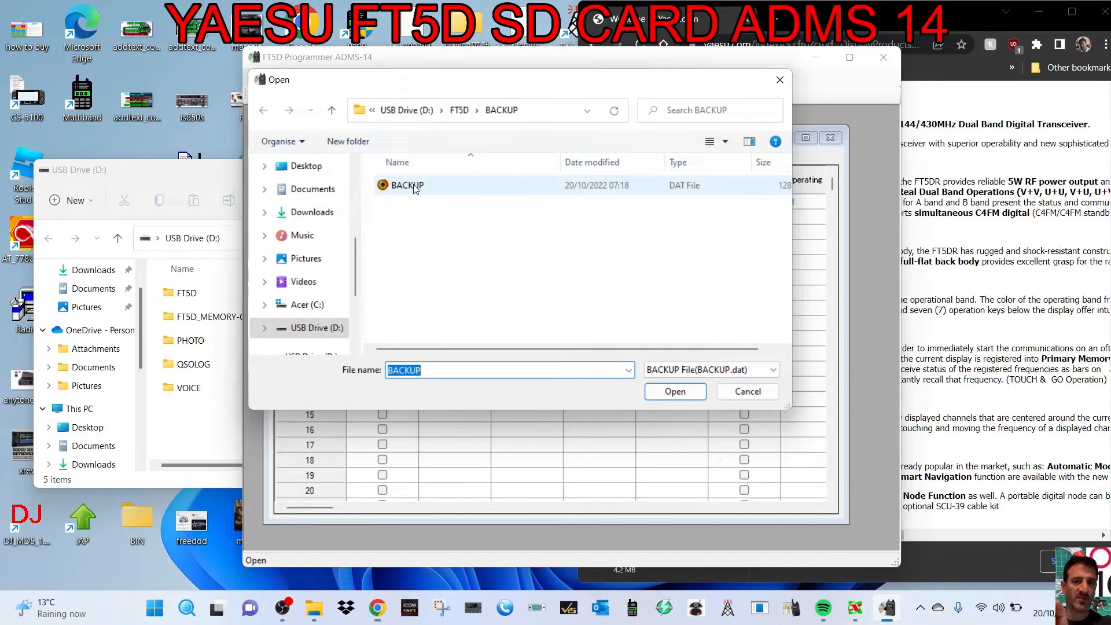
left_click(674, 391)
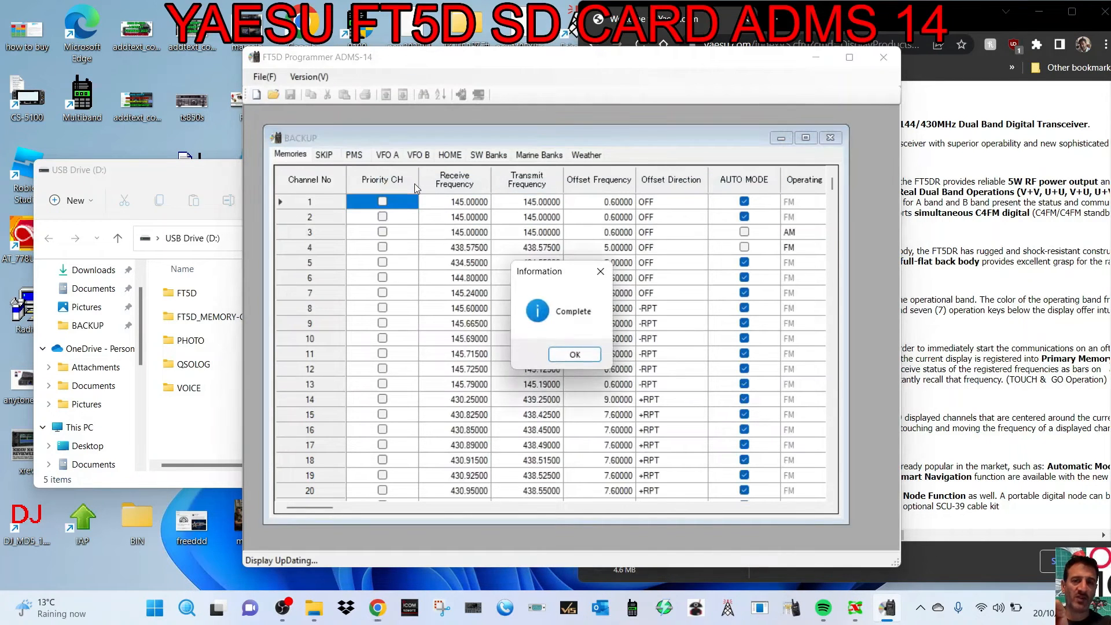
left_click(574, 354)
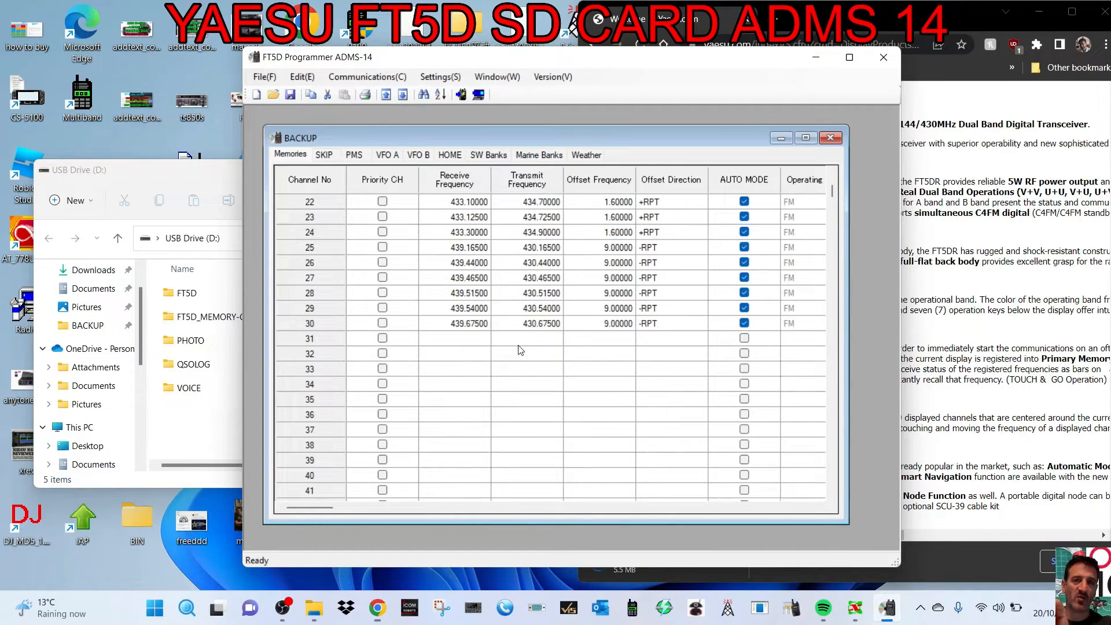
Enter 438.575 as channel 31's receive frequency and maximize the programmer window.
left_click(454, 338)
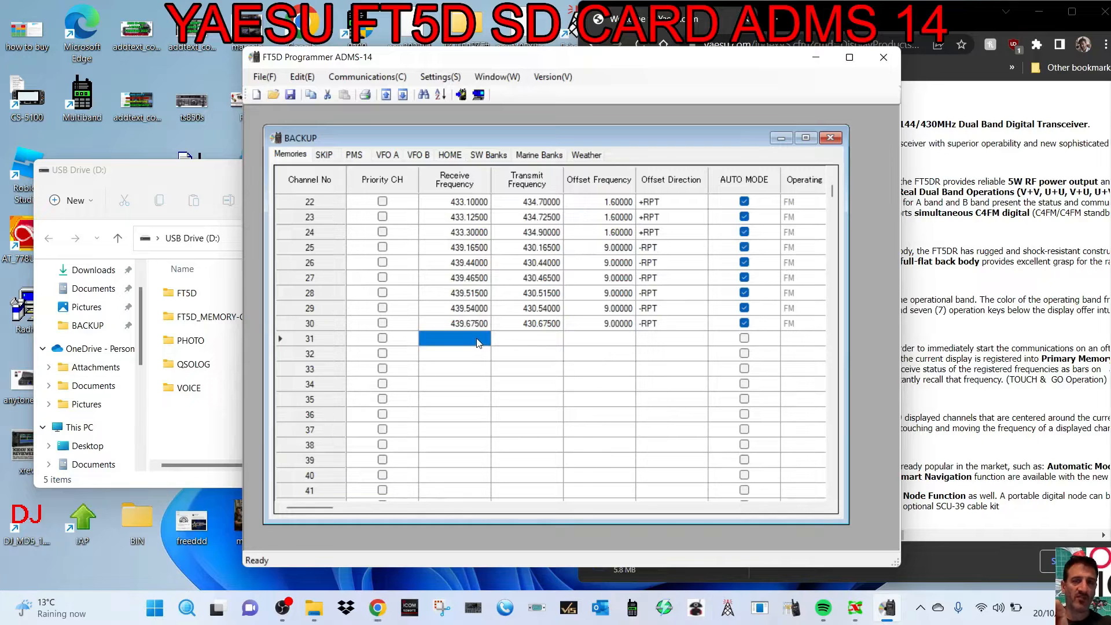
type("438.57500")
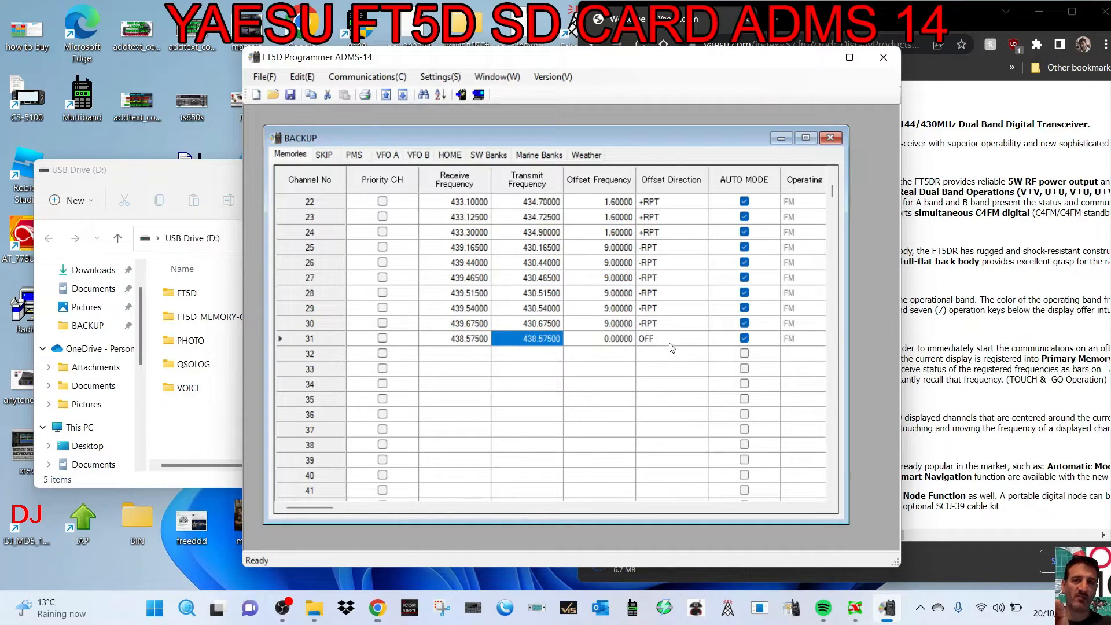
mouse_move(820, 297)
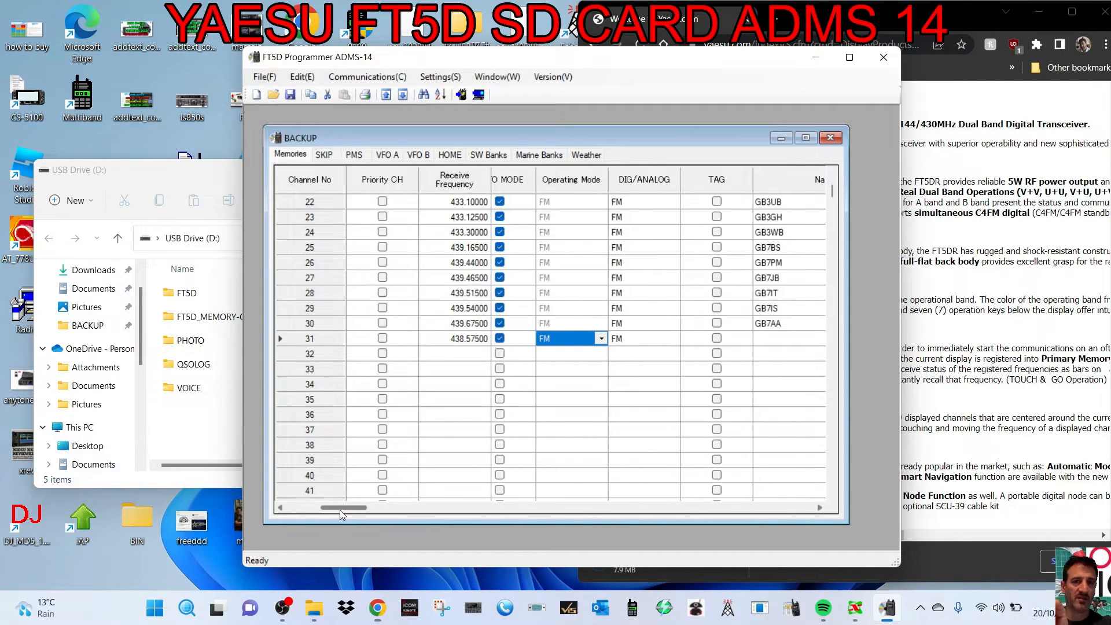
left_click_drag(344, 507, 342, 507)
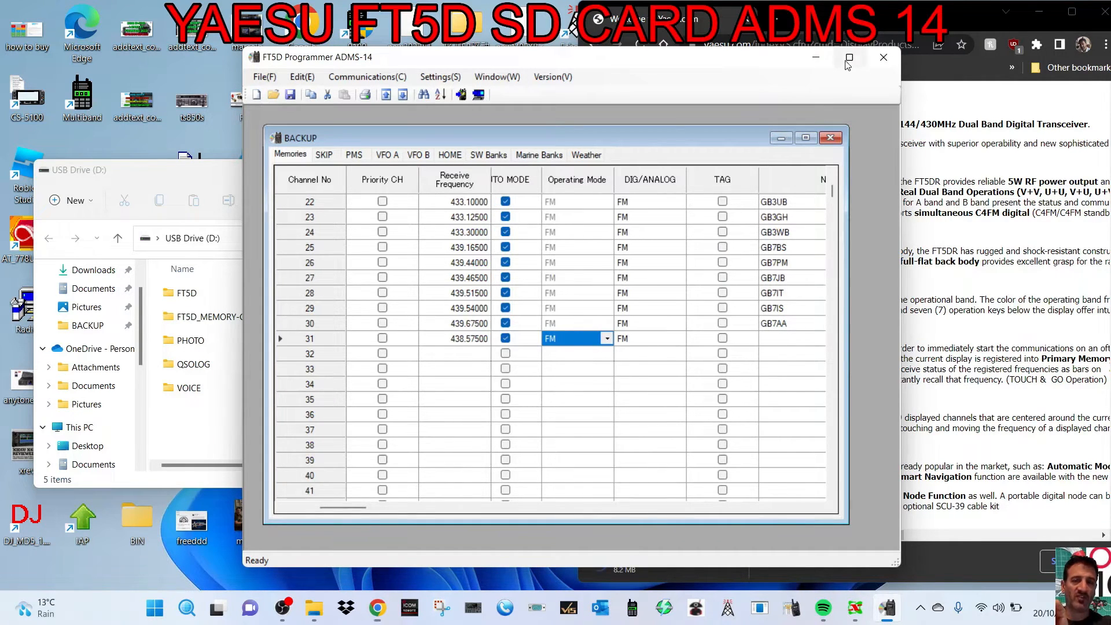
left_click(848, 58)
type("H")
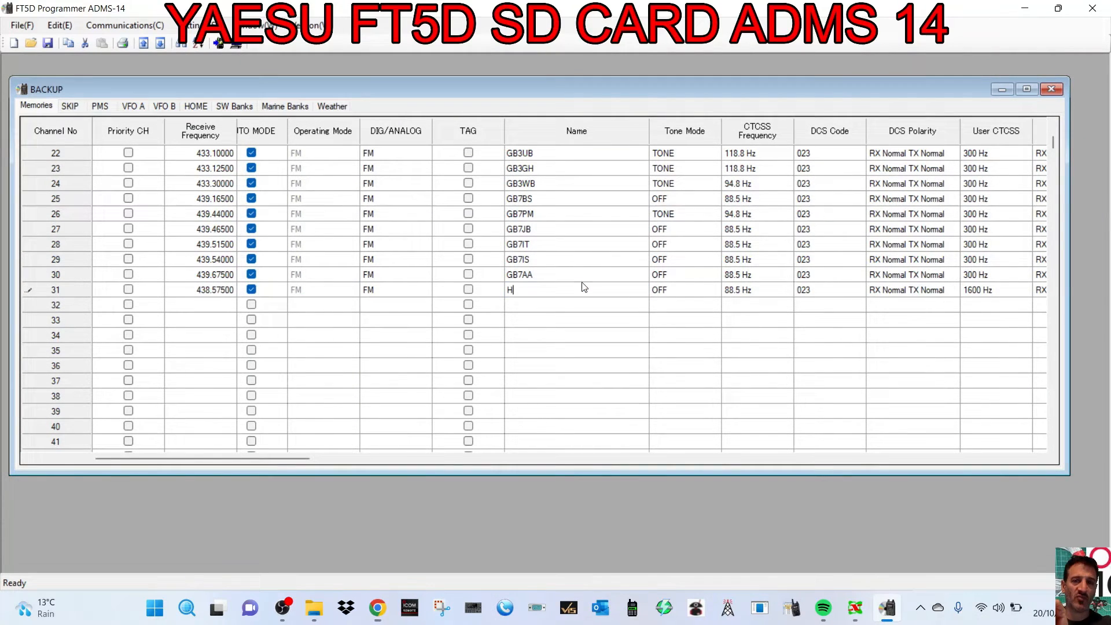
Name channel 31 HOTSPOT and set its DIG/ANALOG mode to DN.
type("OTSPO")
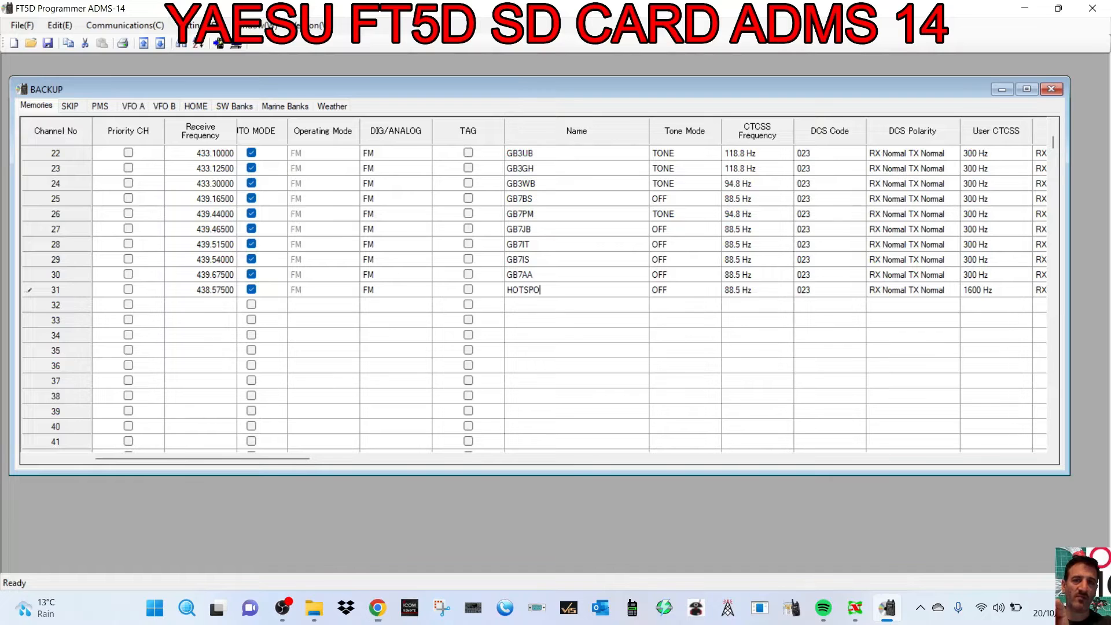
type("T")
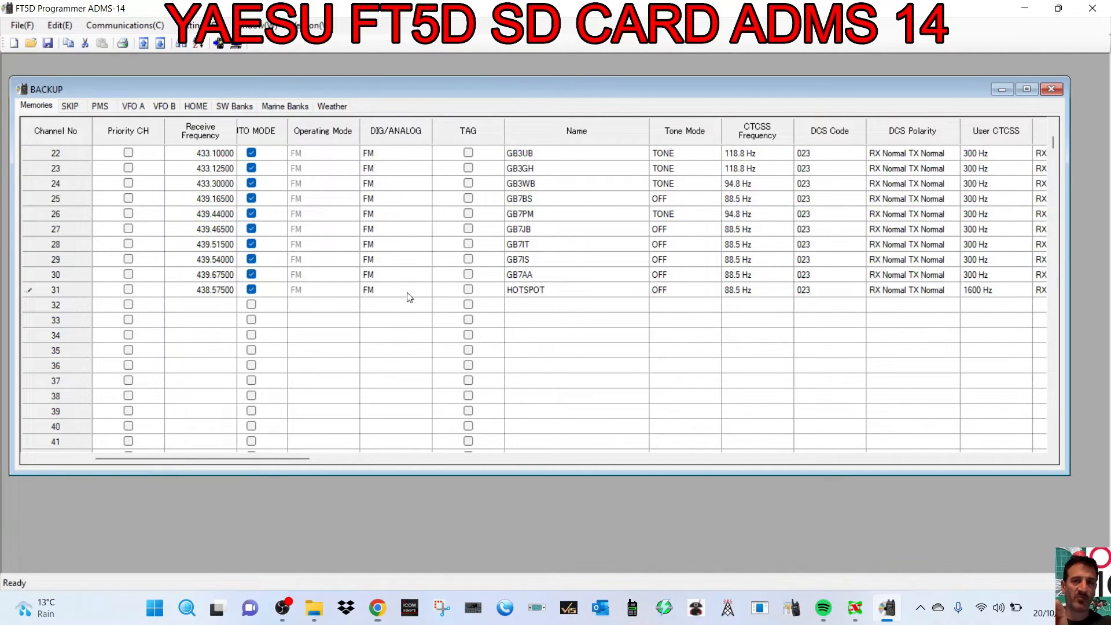
left_click(426, 289)
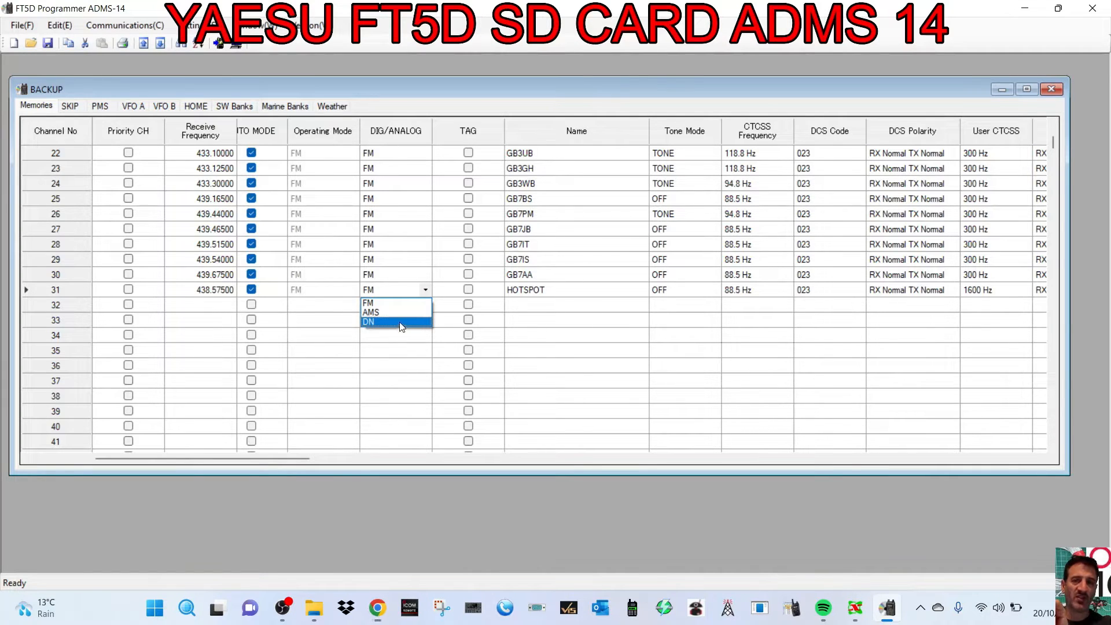
left_click(369, 322)
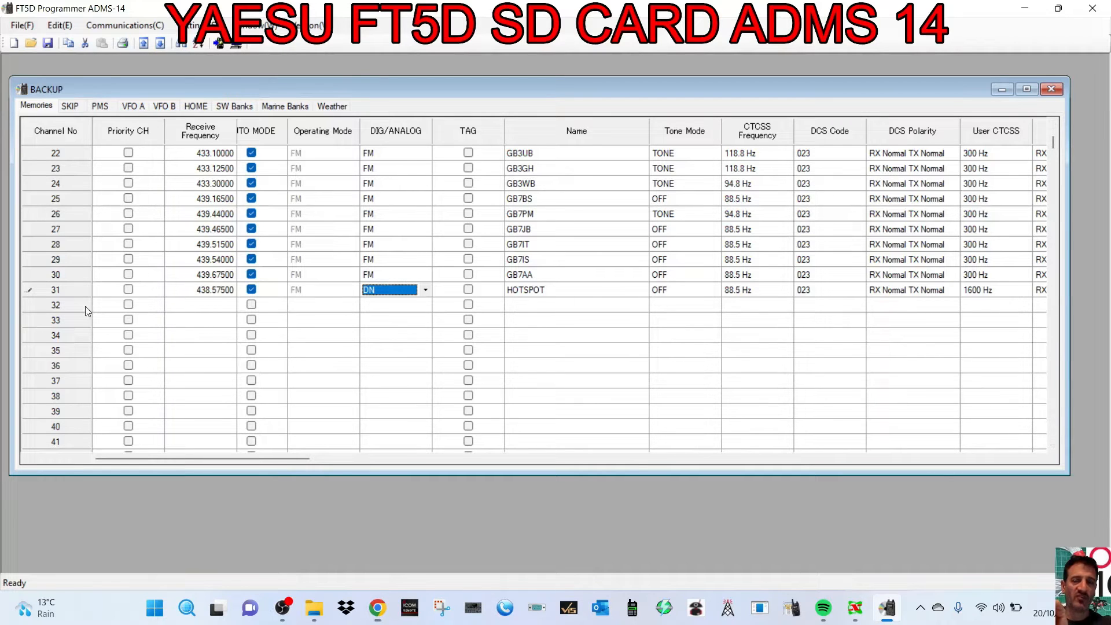
mouse_move(289, 335)
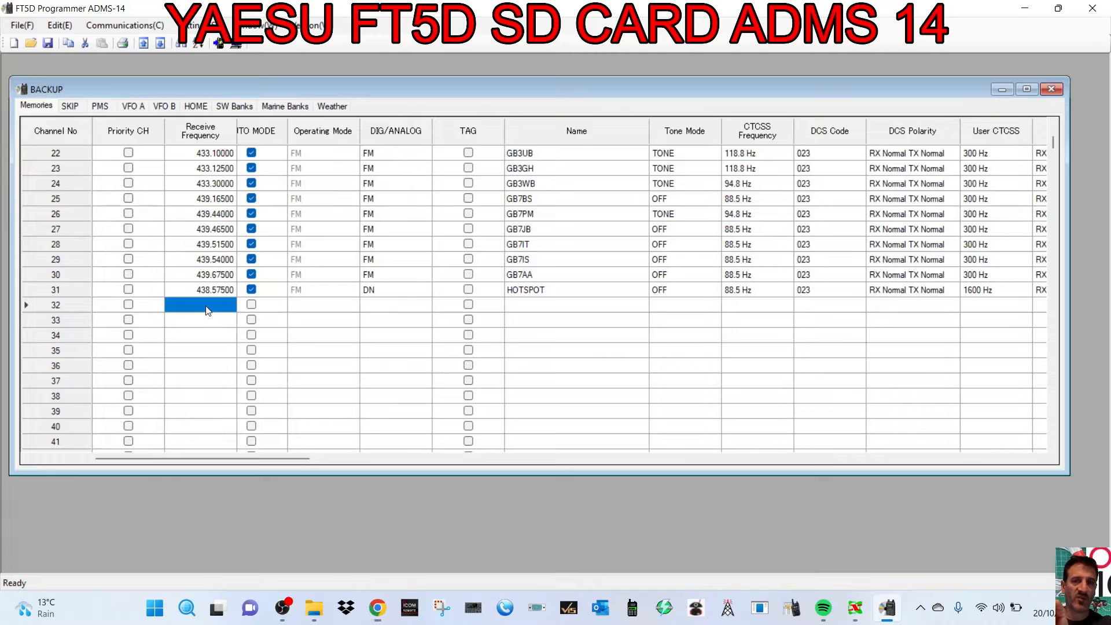
Give channel 32 frequency 145.600 with AUTO MODE on and name GB3WR.
type("145.60000")
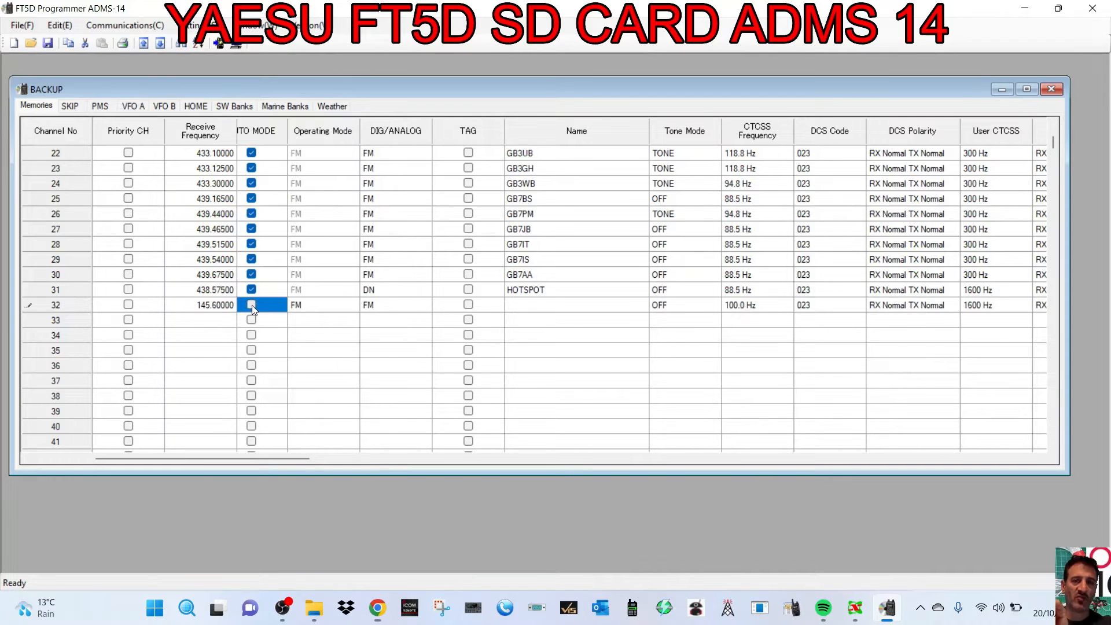
left_click(251, 305)
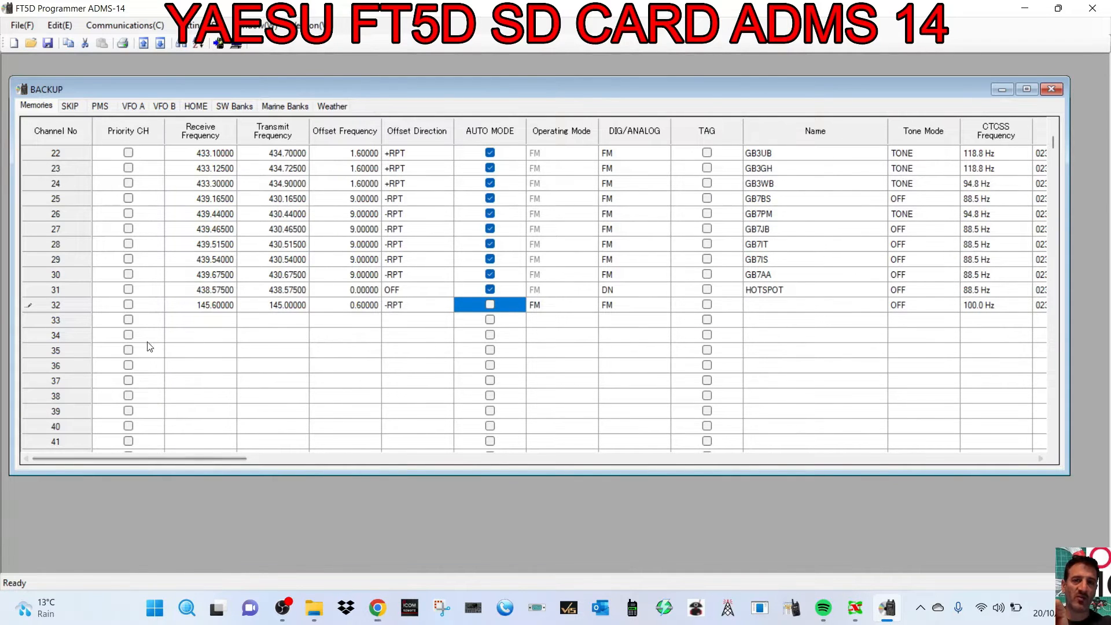
mouse_move(416, 312)
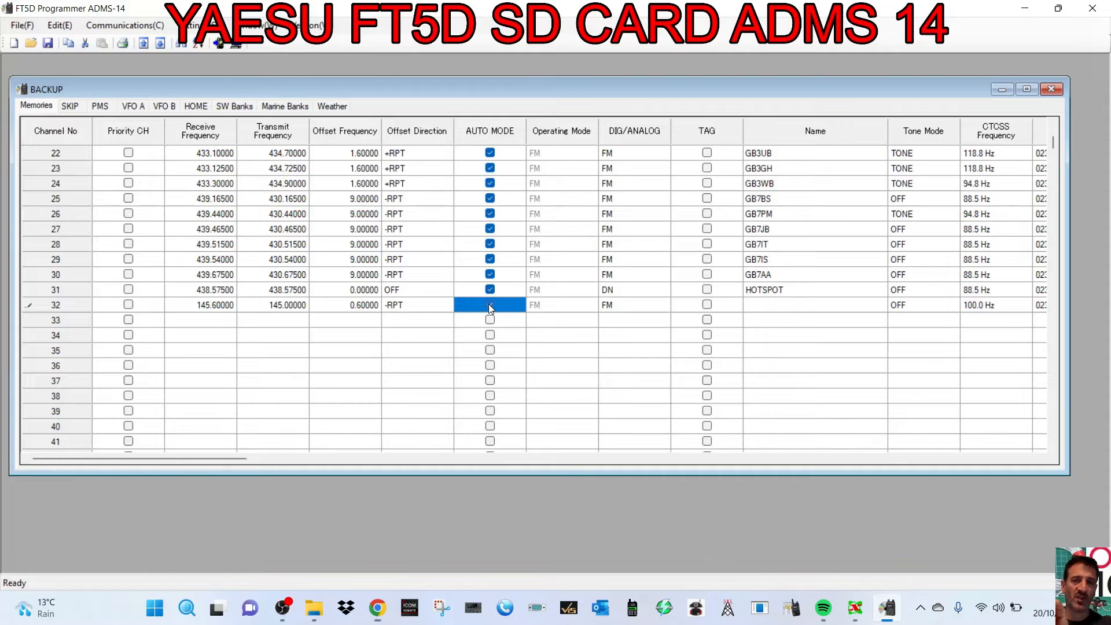
left_click(489, 305)
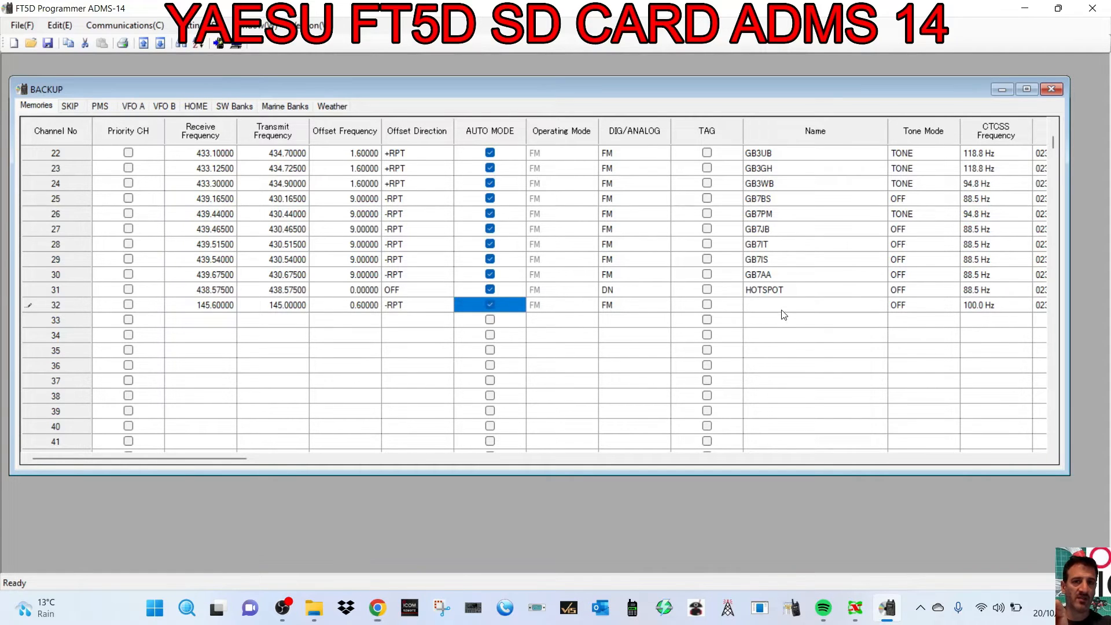
type("GB3WR")
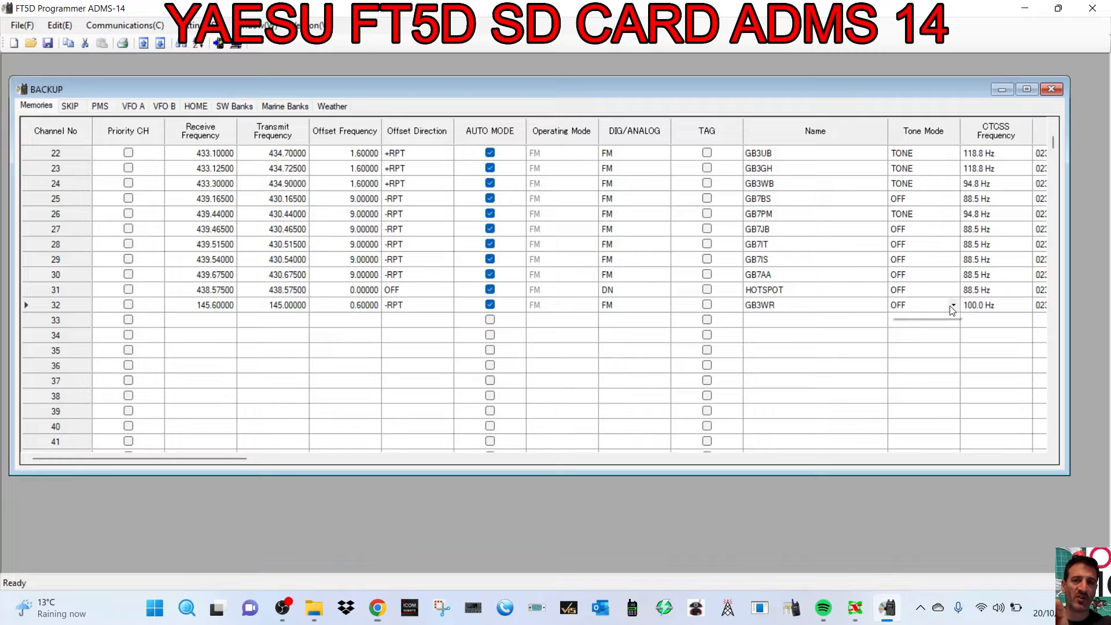
Set channel 32 to TONE mode at 94.8 Hz and choose its transmit power.
left_click(952, 305)
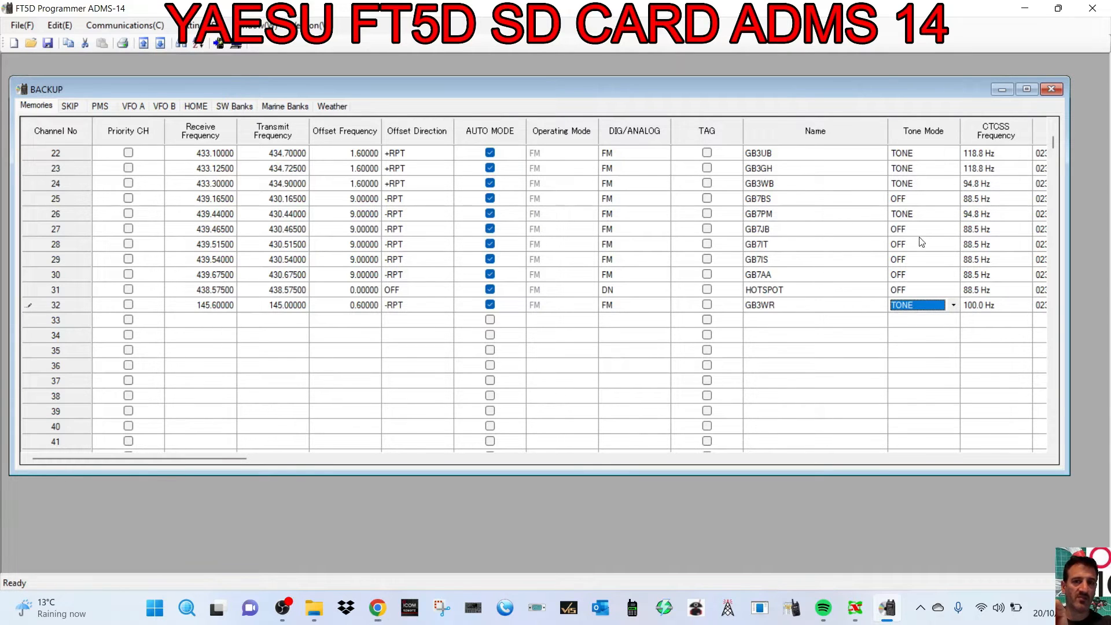
left_click(992, 305)
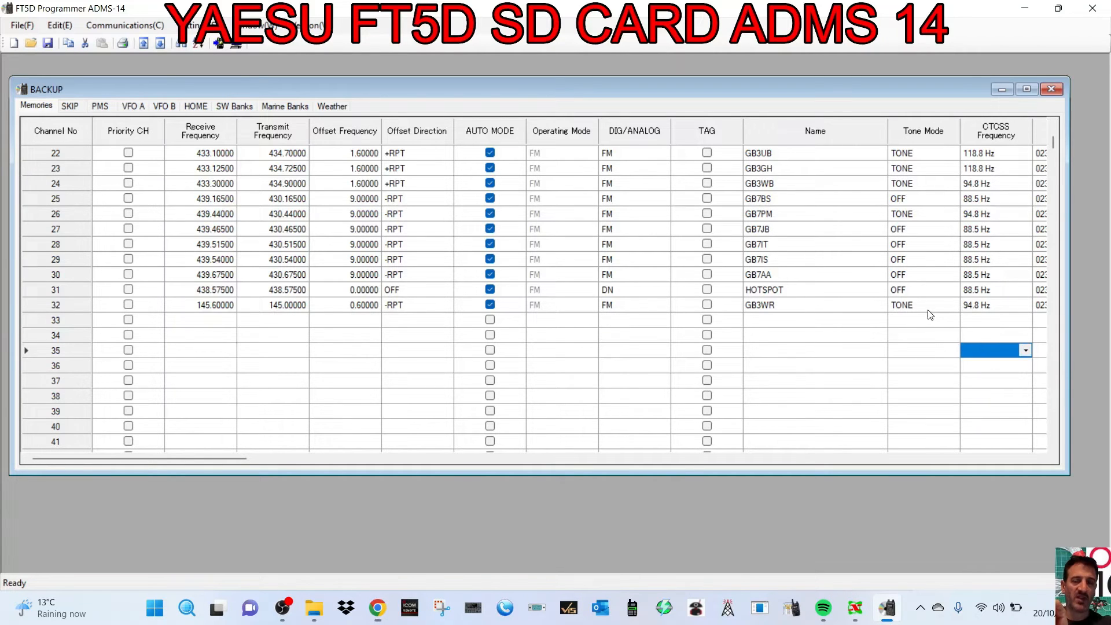
left_click(953, 305)
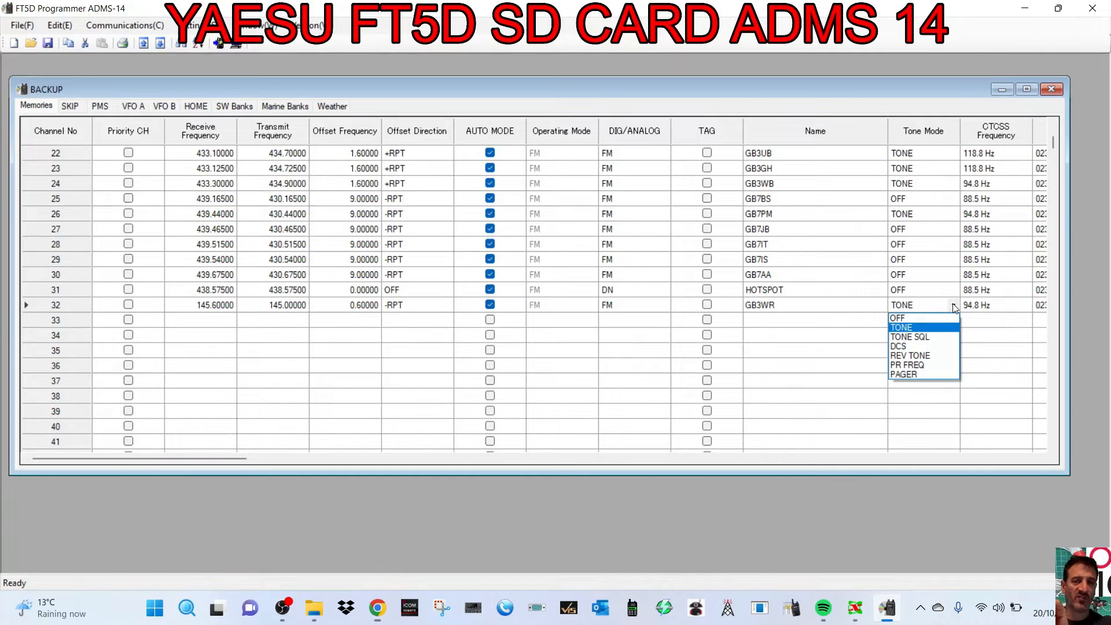
left_click(900, 326)
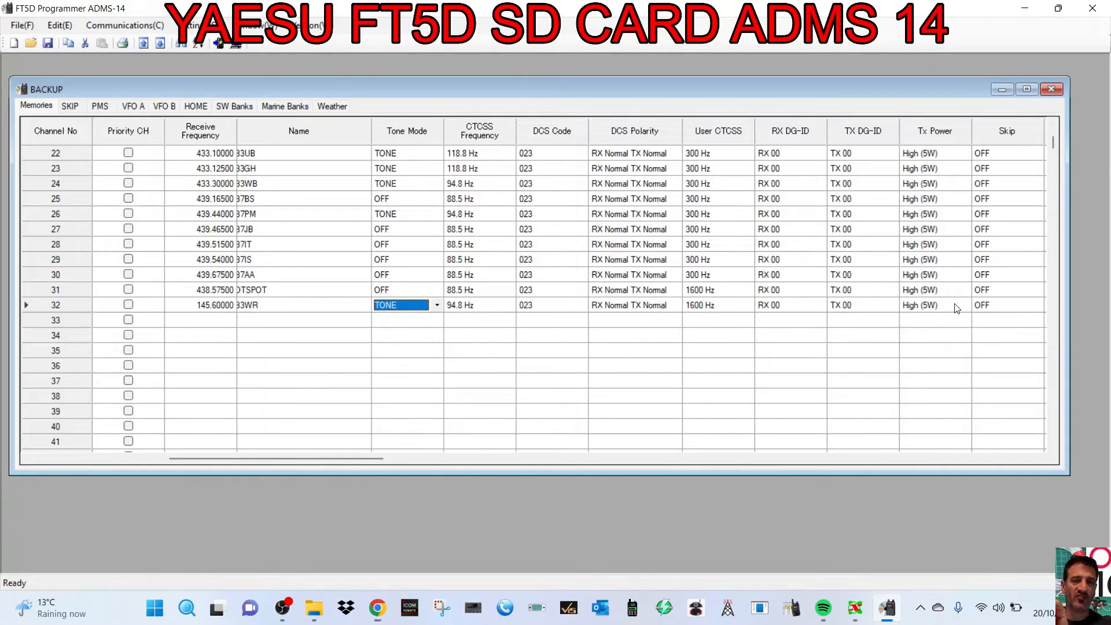
left_click(964, 305)
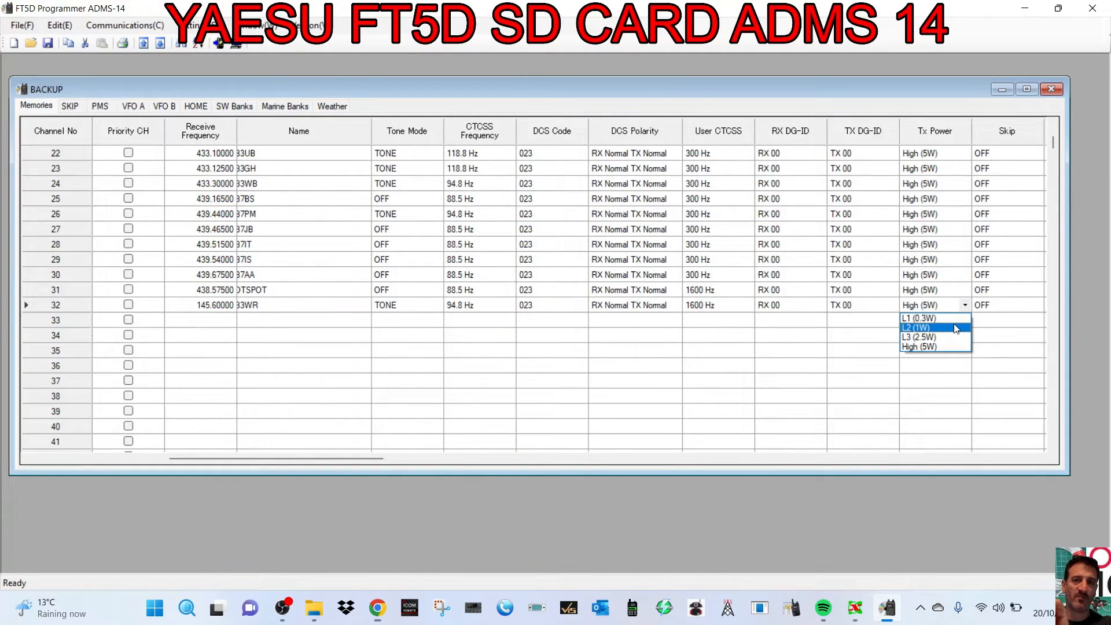
left_click(920, 318)
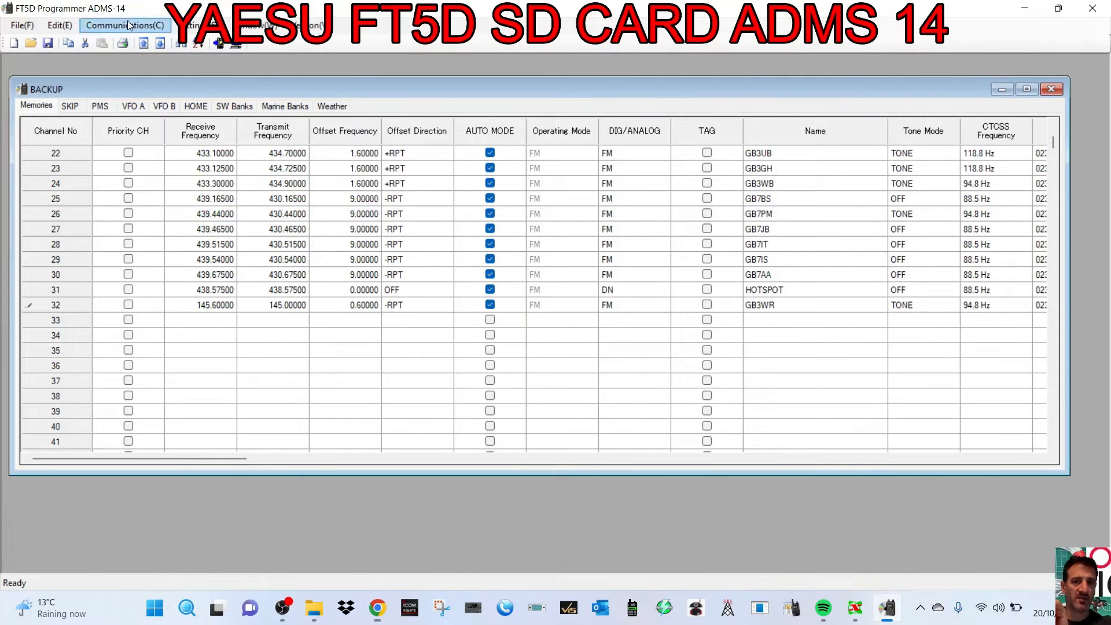
mouse_move(66, 255)
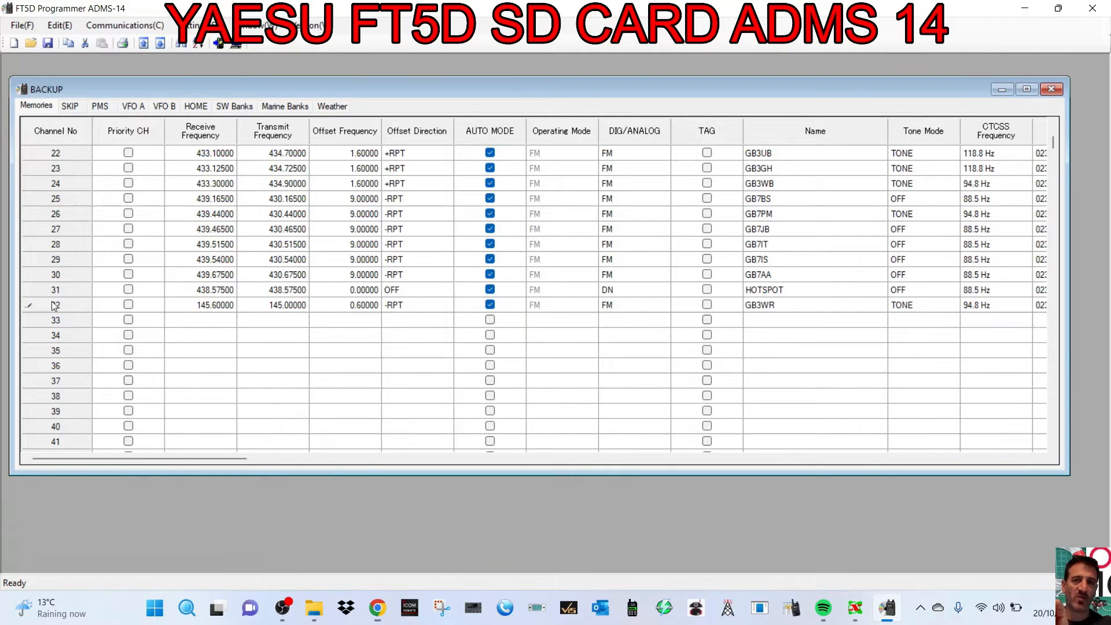
Write the memories to the SD card, overwriting BACKUP.dat.
left_click(125, 25)
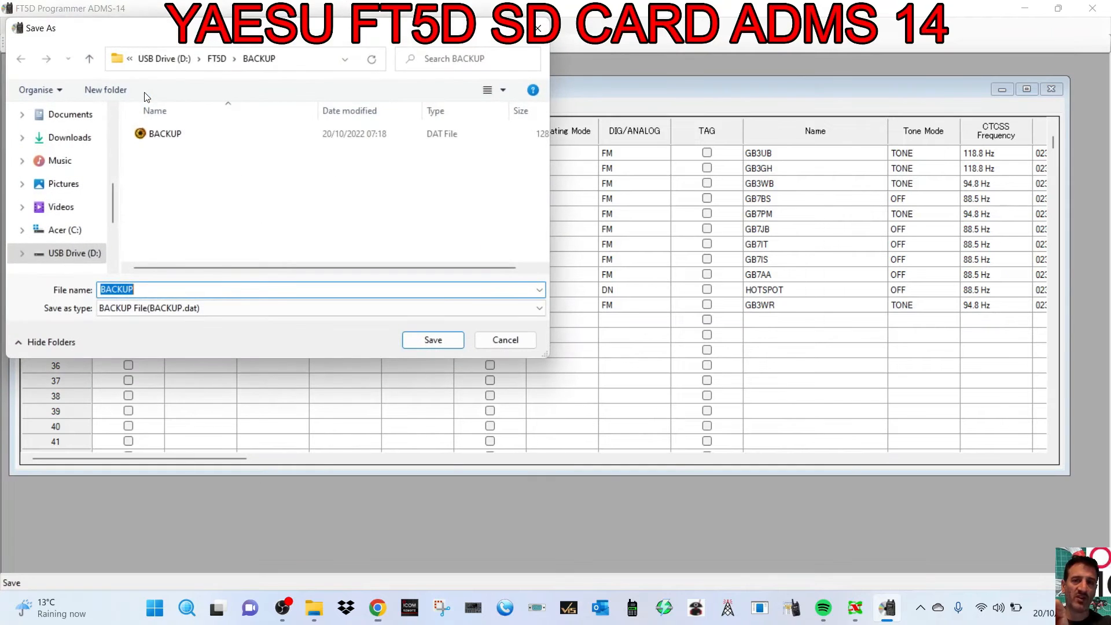
left_click(433, 340)
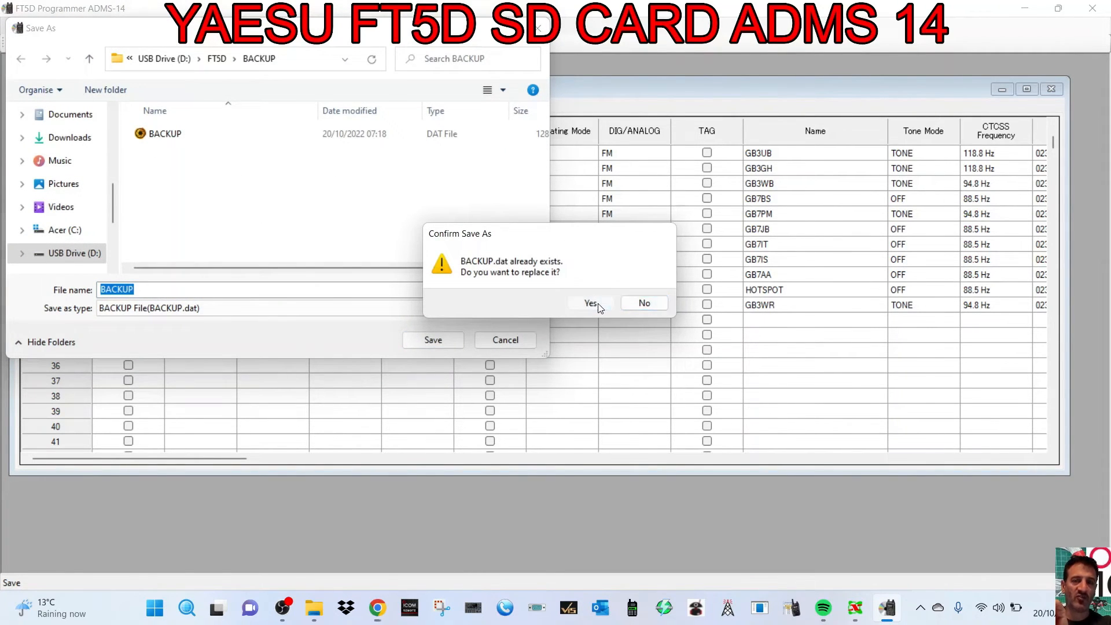
left_click(591, 303)
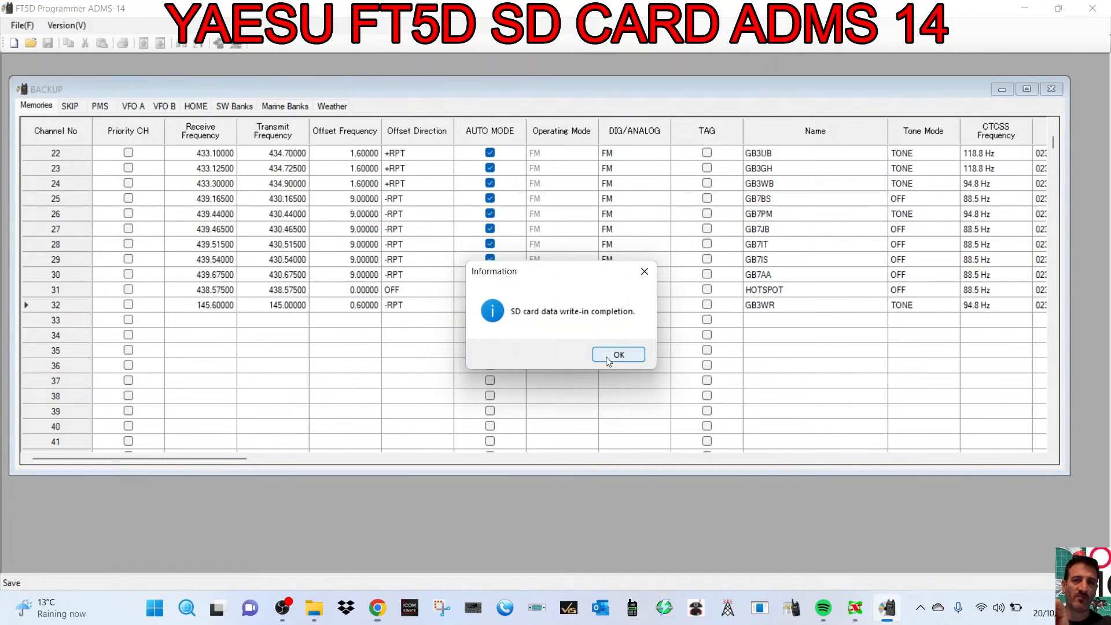
left_click(617, 354)
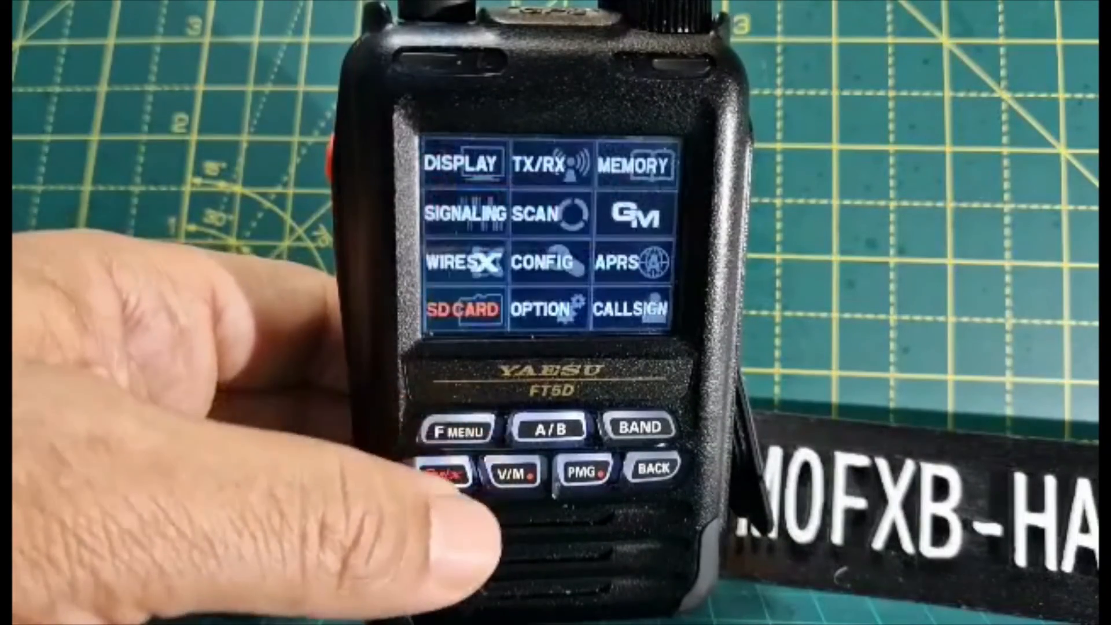
Open the radio's SD CARD menu to show Backup and the other card options.
left_click(464, 309)
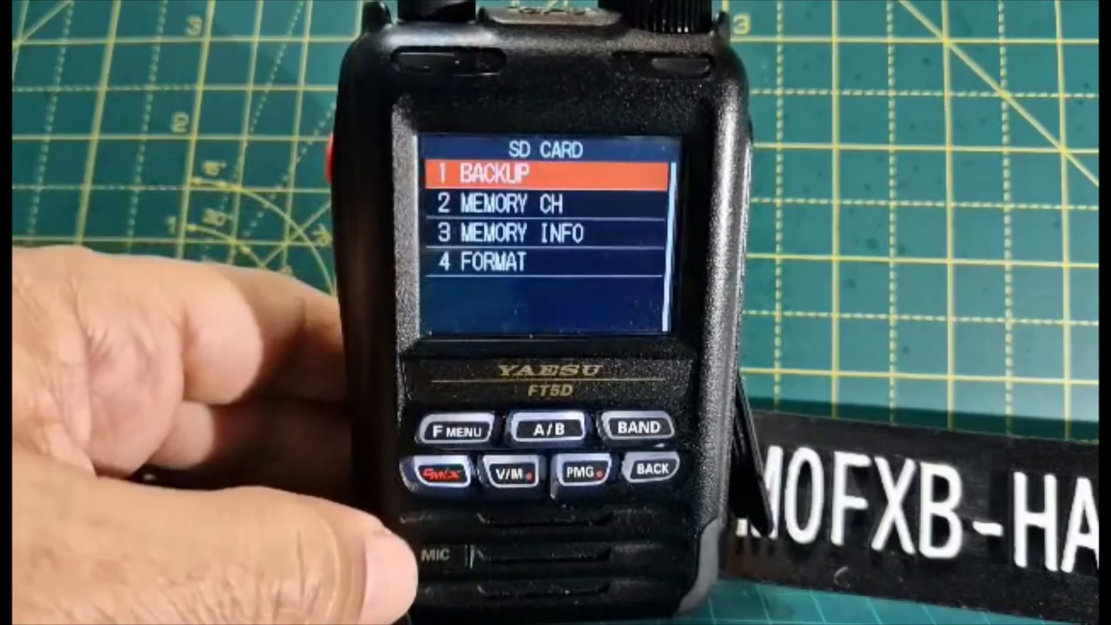